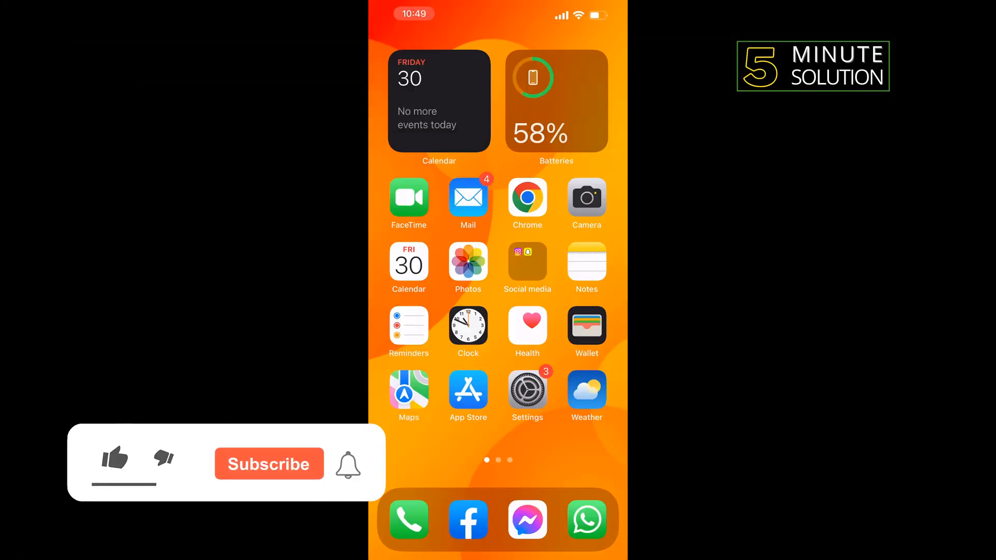
- Launch Dual Accounts from the App Store and show its App List via the top-bar +
click(114, 461)
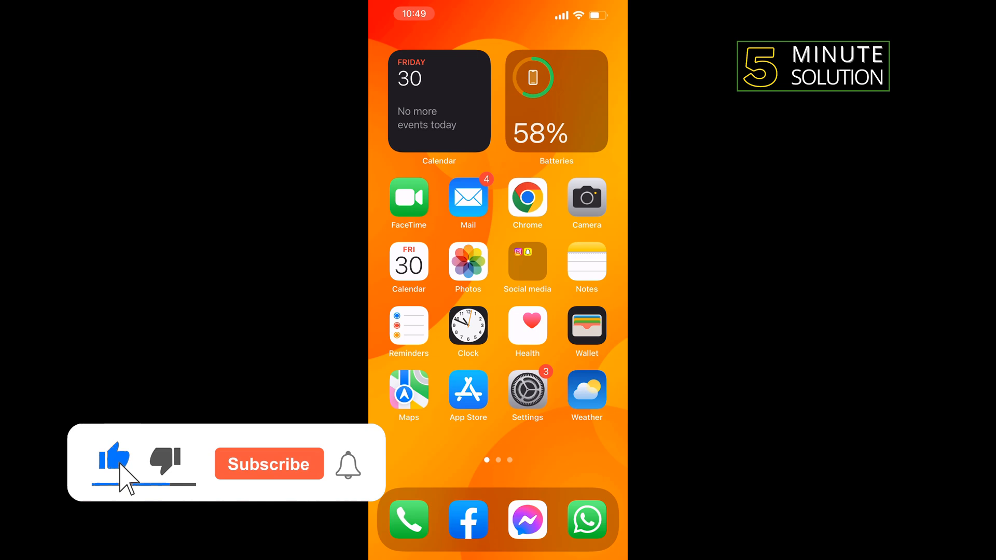
click(268, 463)
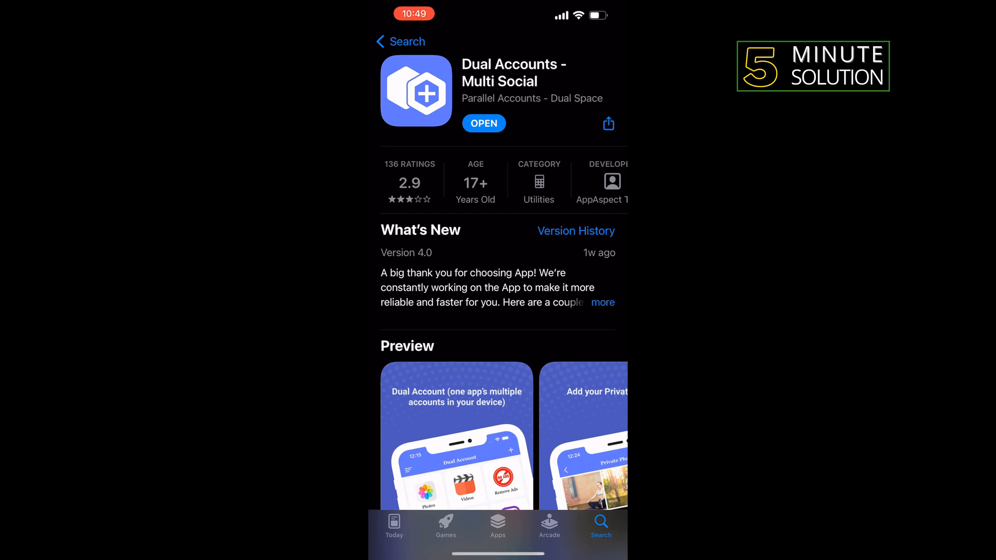
click(483, 123)
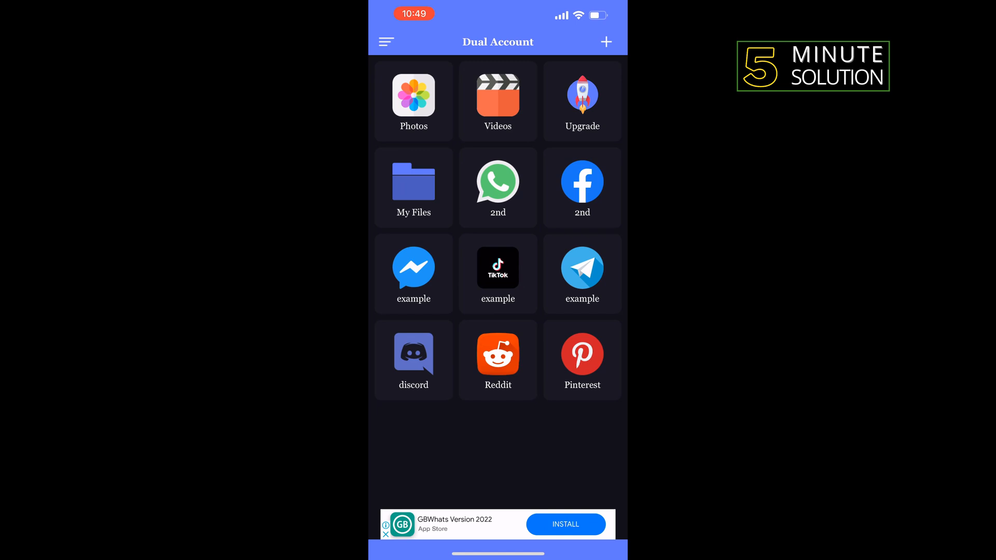
click(605, 42)
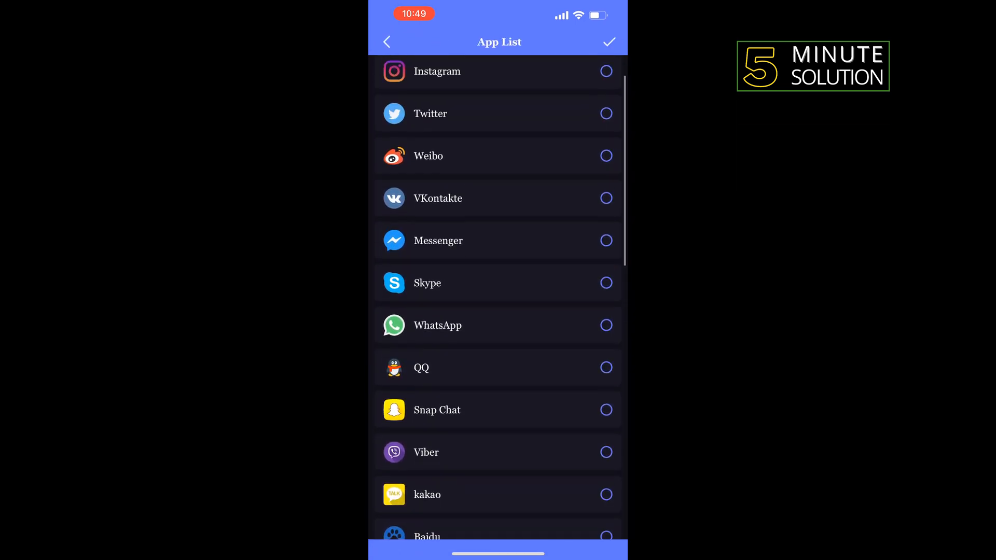
- Add a Skype account named 'Skype' to the grid and open its blank sign-in screen
click(603, 312)
text(Skyp)
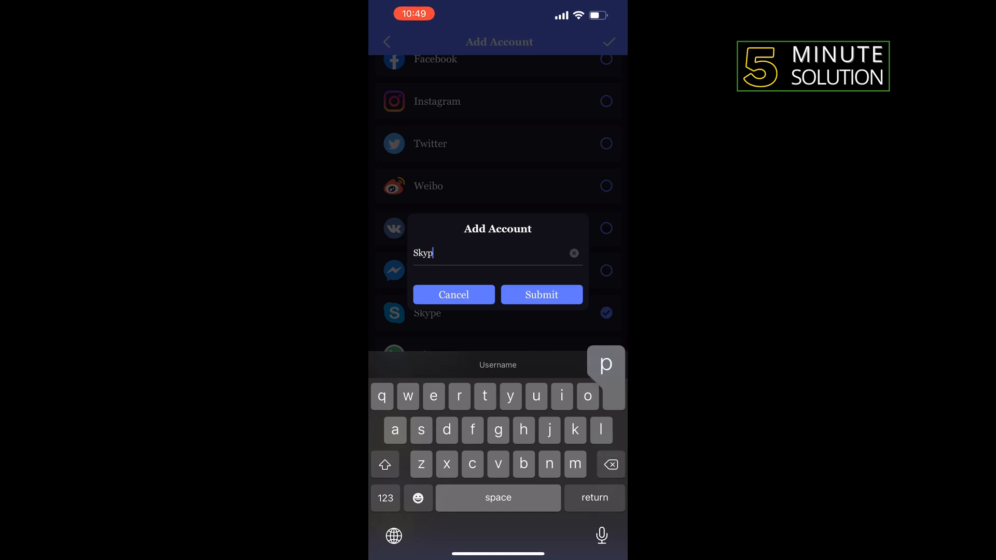
click(541, 294)
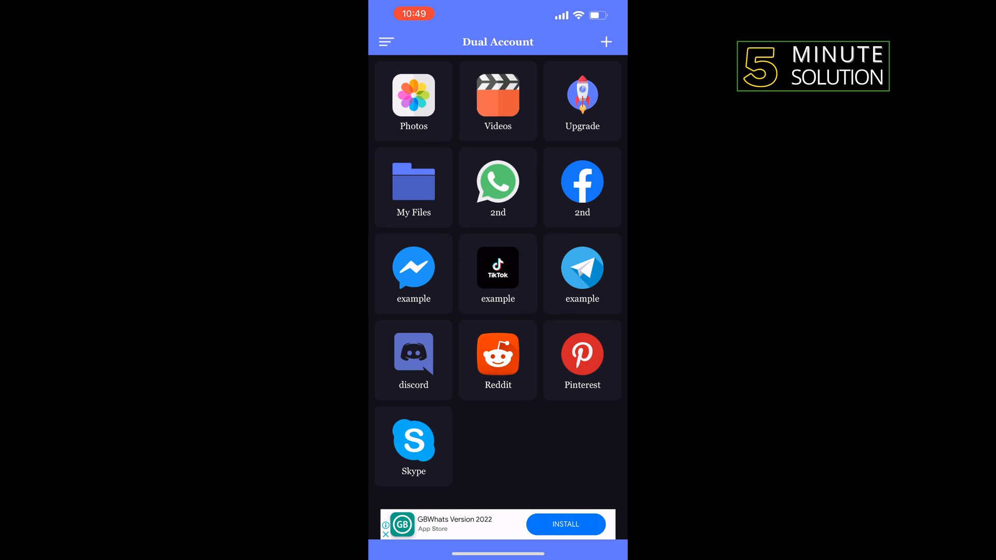
click(414, 439)
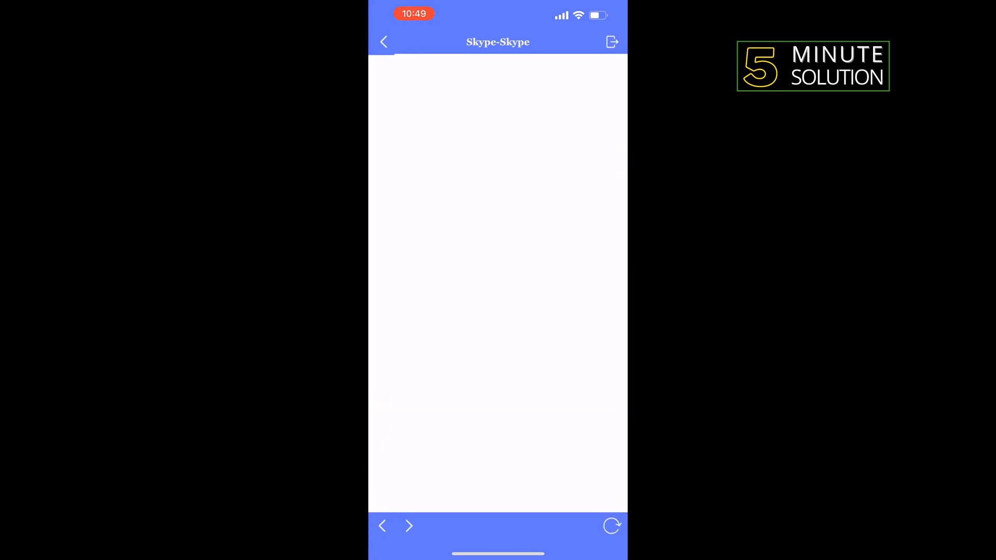